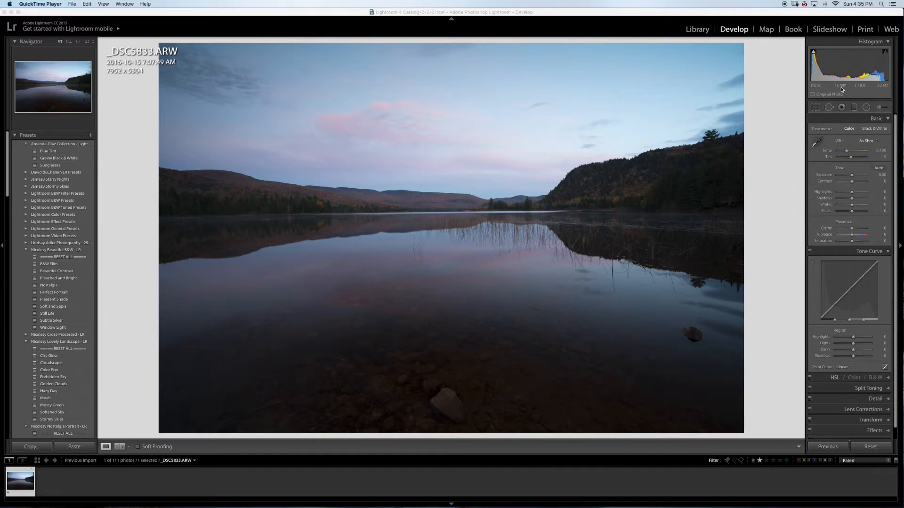
{"action": "mouse_move", "coordinate": [675, 195]}
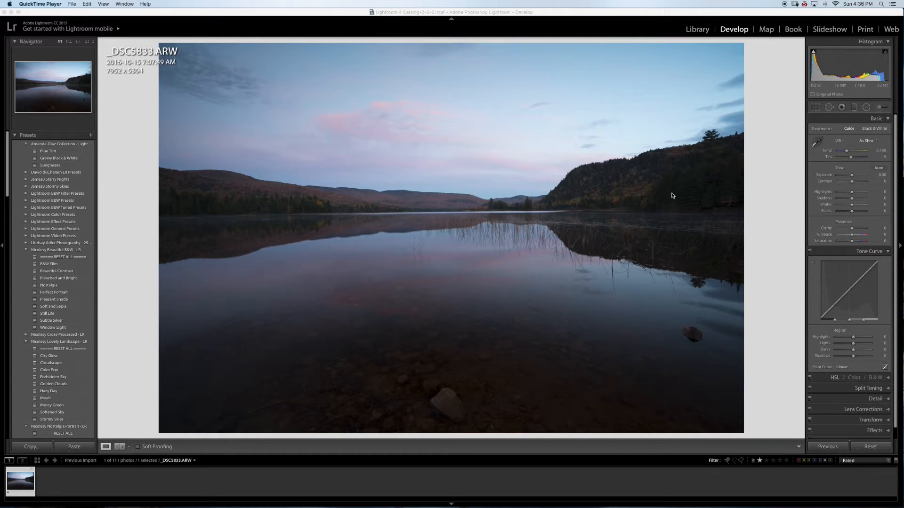
{"action": "mouse_move", "coordinate": [669, 196]}
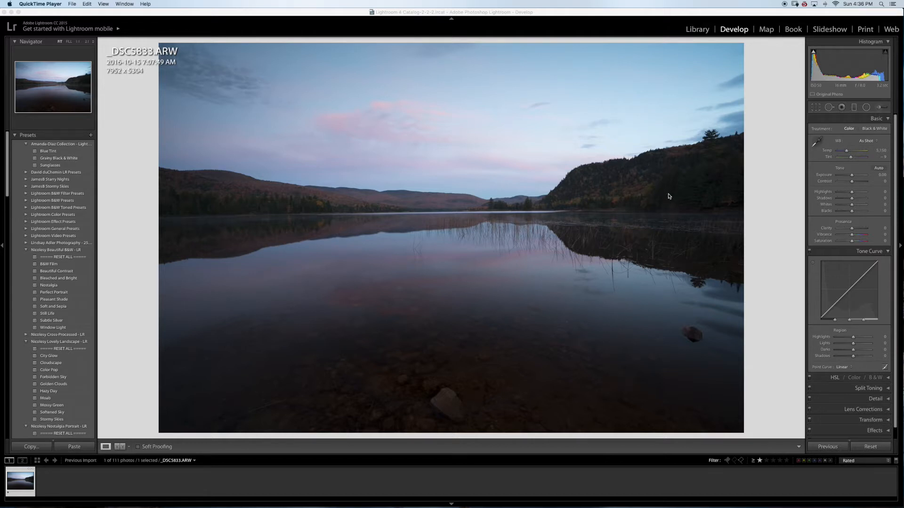
{"action": "mouse_move", "coordinate": [676, 199]}
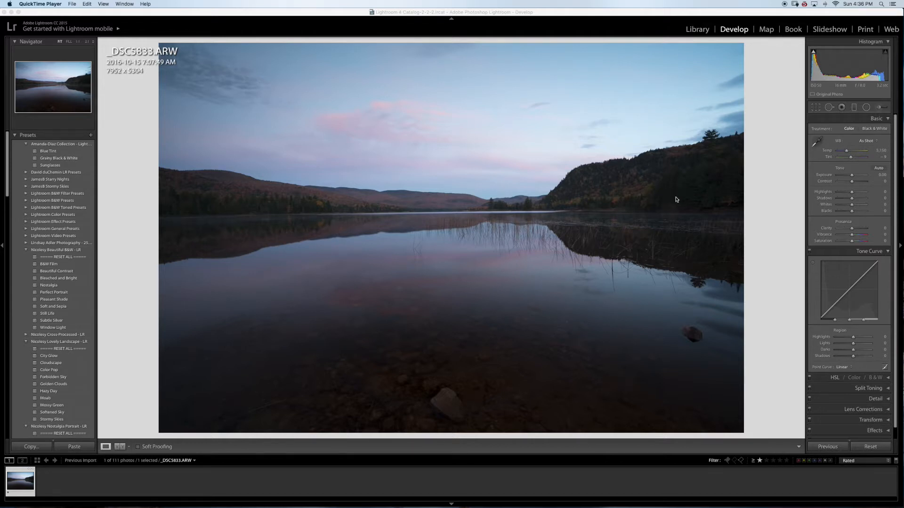
{"action": "mouse_move", "coordinate": [669, 202]}
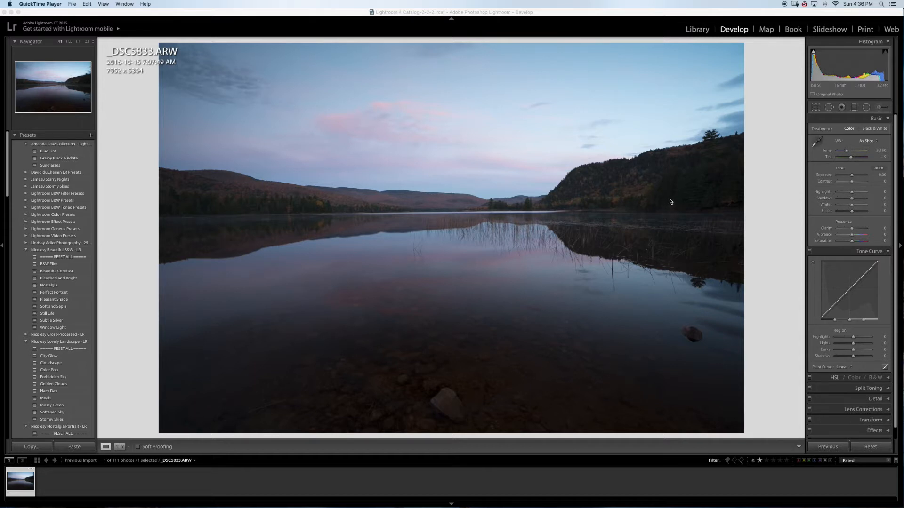
{"action": "mouse_move", "coordinate": [666, 204]}
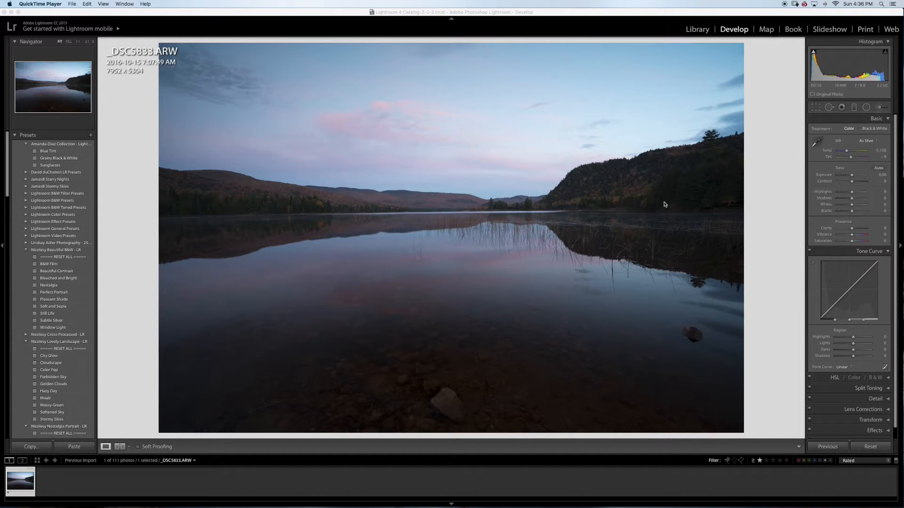
{"action": "mouse_move", "coordinate": [662, 205]}
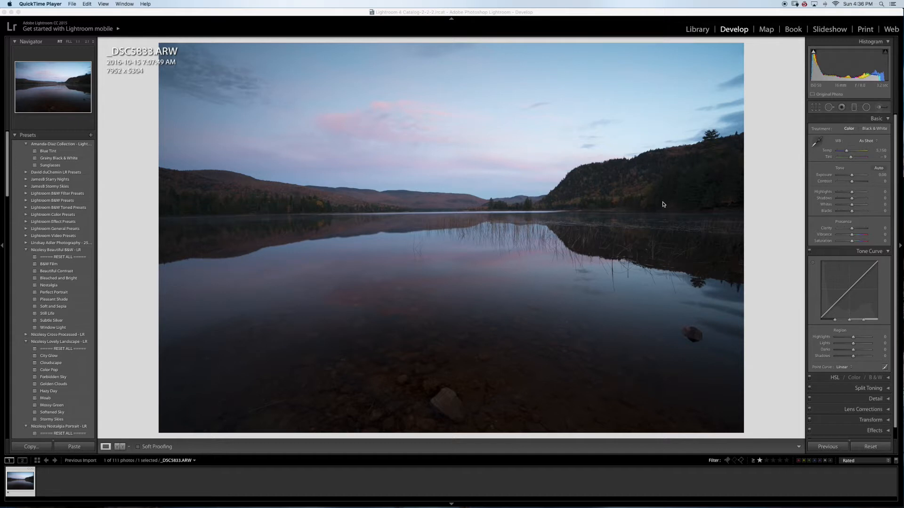
{"action": "mouse_move", "coordinate": [775, 172]}
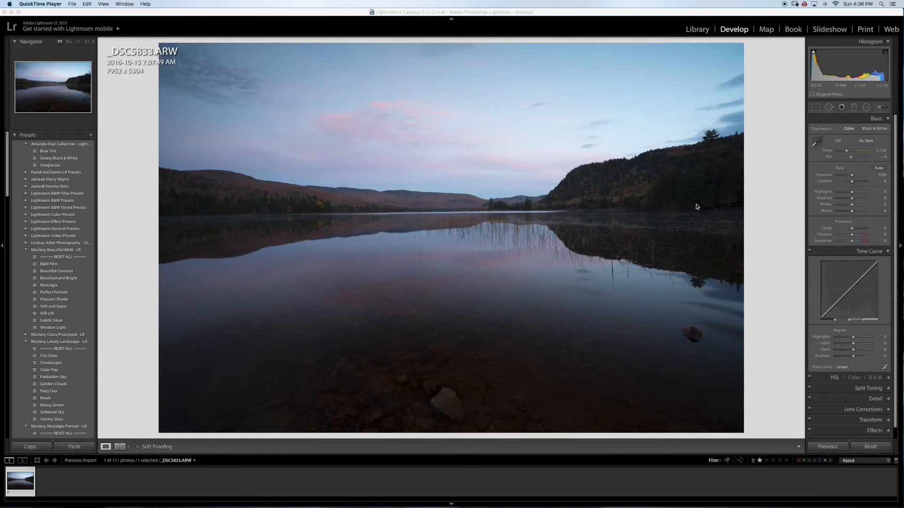
{"action": "mouse_move", "coordinate": [700, 203]}
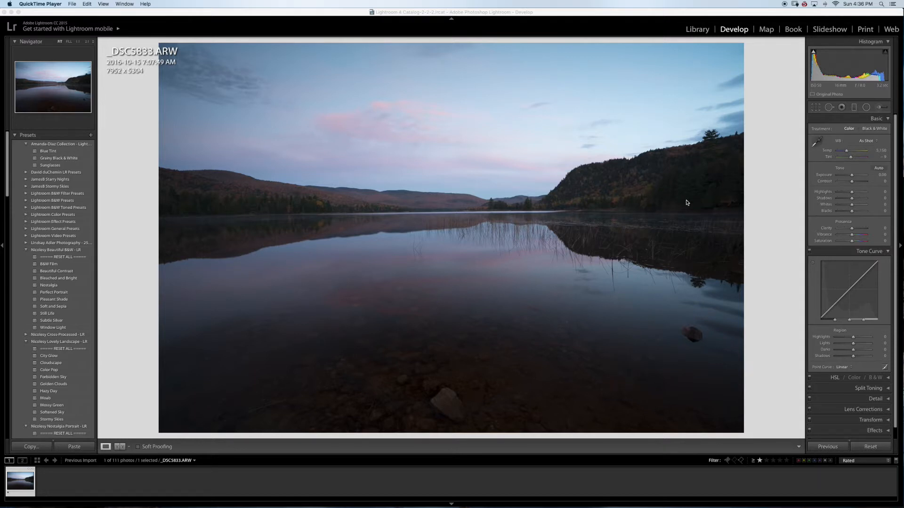
{"action": "mouse_move", "coordinate": [788, 200]}
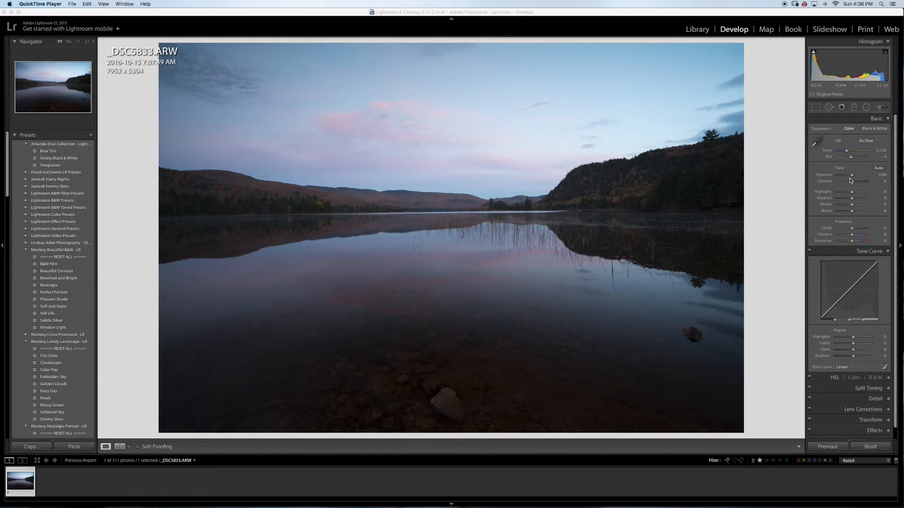
{"action": "mouse_move", "coordinate": [847, 191]}
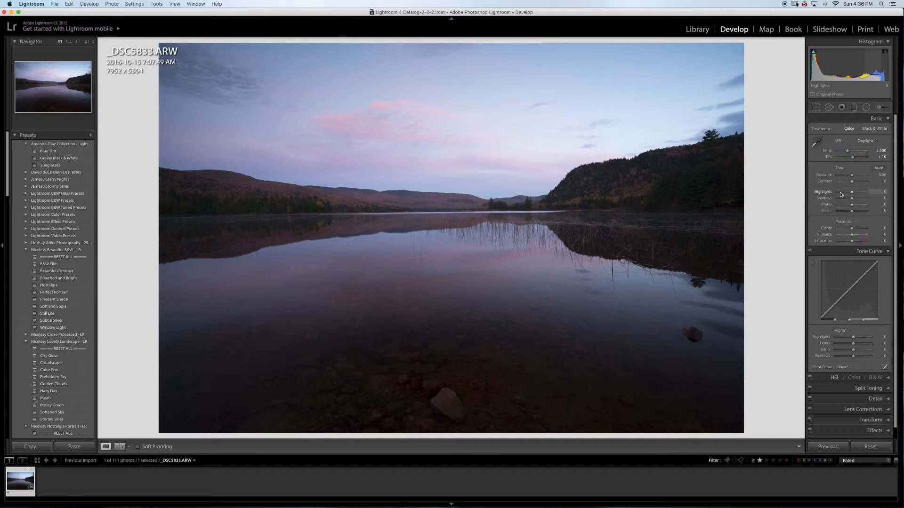
Lower Highlights to about -44 and raise Shadows to about +63 in the Basic panel.
{"action": "left_click_drag", "start_coordinate": [859, 191], "coordinate": [841, 191]}
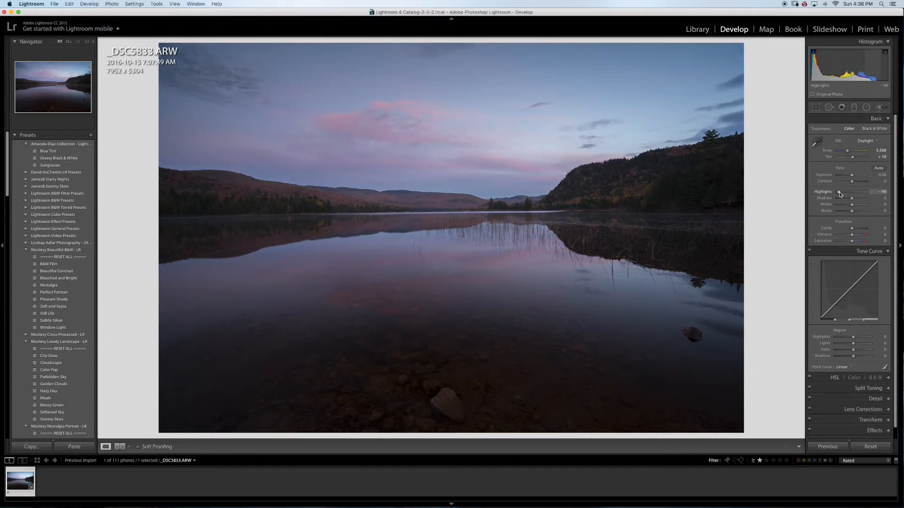
{"action": "left_click_drag", "start_coordinate": [848, 191], "coordinate": [856, 191]}
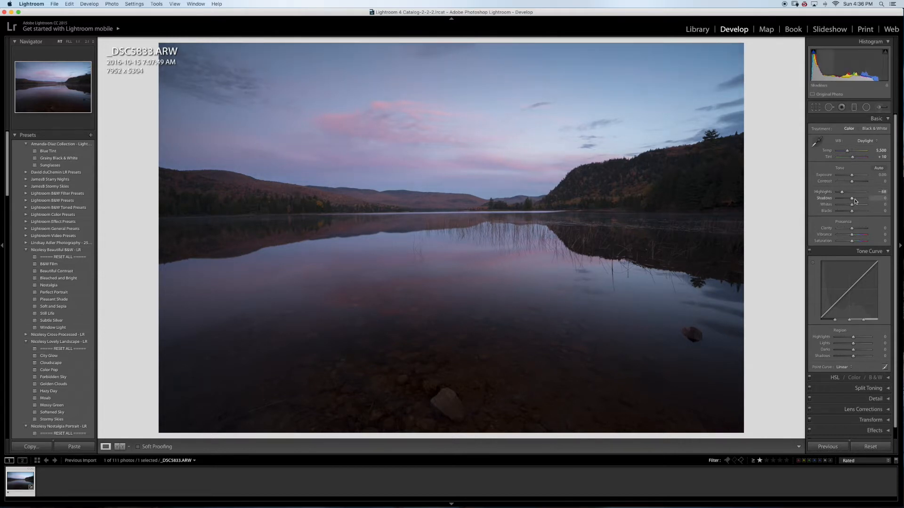
{"action": "left_click_drag", "start_coordinate": [853, 199], "coordinate": [864, 199]}
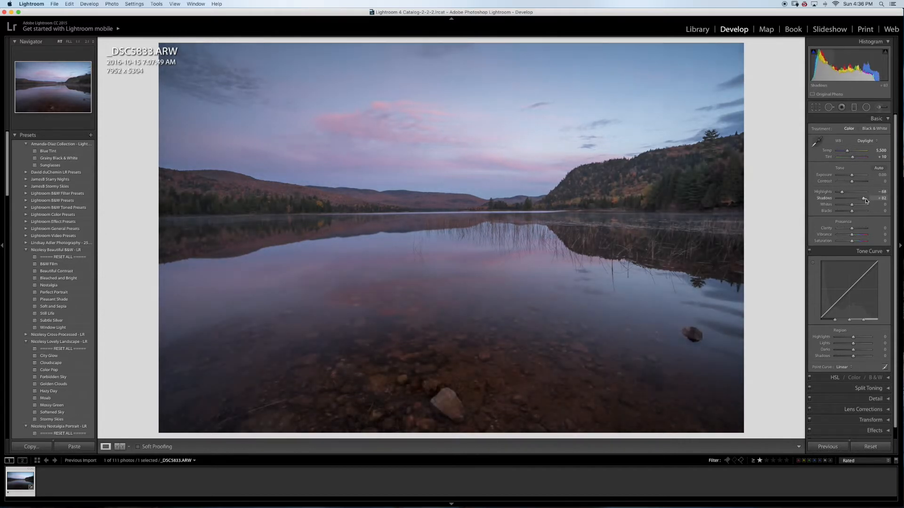
{"action": "left_click_drag", "start_coordinate": [865, 198], "coordinate": [856, 199]}
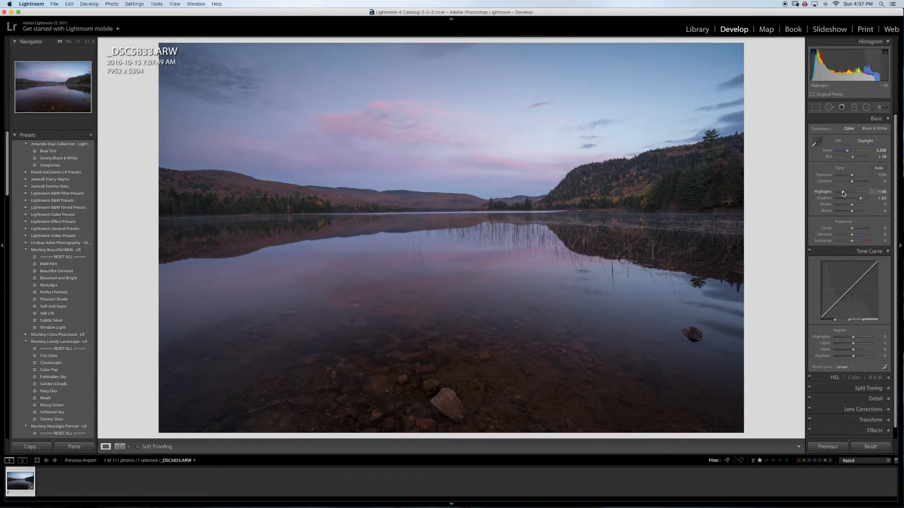
{"action": "left_click_drag", "start_coordinate": [856, 191], "coordinate": [841, 191]}
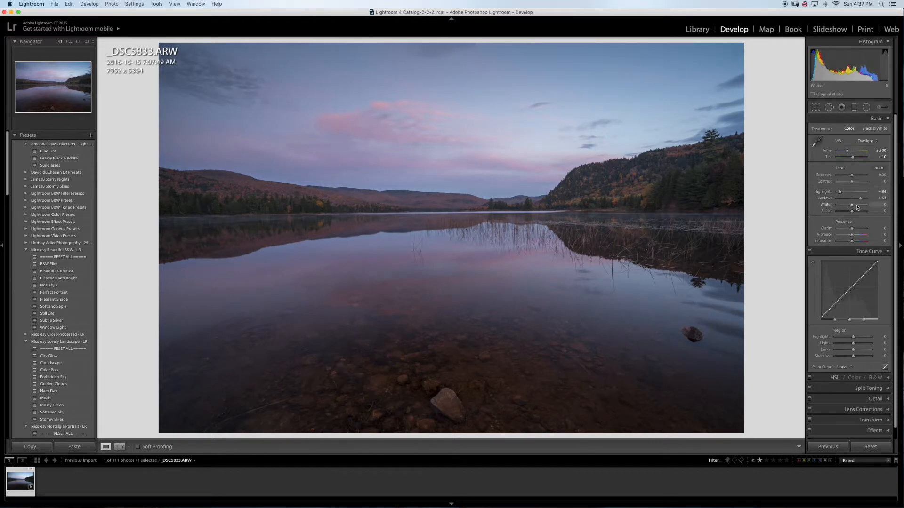
Boost Whites to about +32 so the foreground rocks show clearly.
{"action": "left_click_drag", "start_coordinate": [853, 204], "coordinate": [863, 204]}
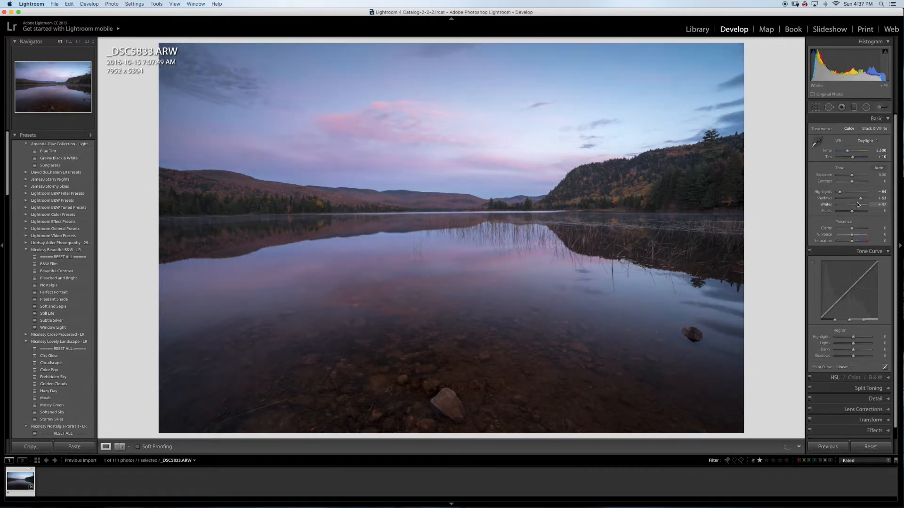
{"action": "left_click_drag", "start_coordinate": [867, 204], "coordinate": [851, 204]}
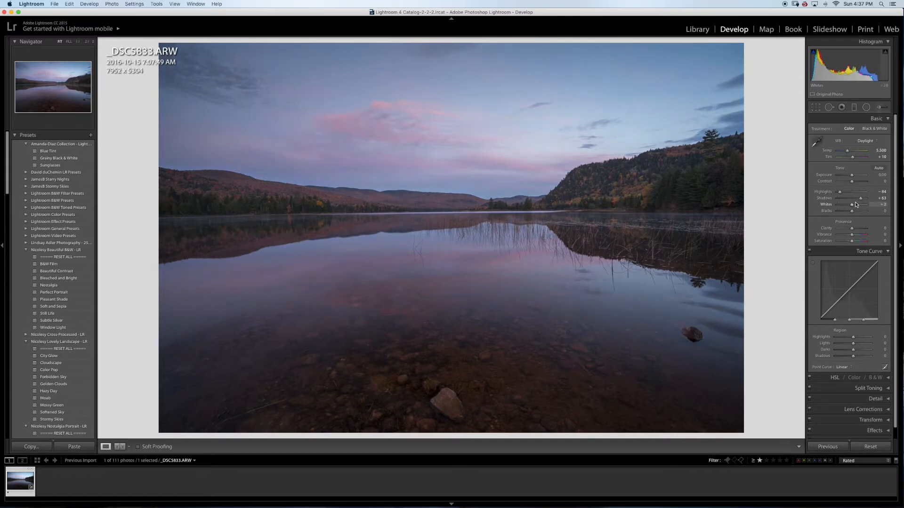
{"action": "left_click_drag", "start_coordinate": [853, 204], "coordinate": [862, 205]}
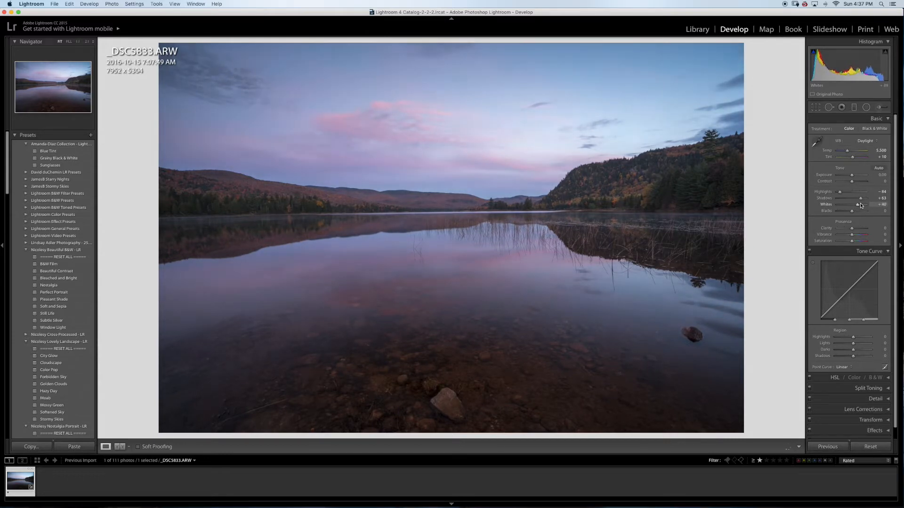
{"action": "left_click_drag", "start_coordinate": [852, 204], "coordinate": [862, 204]}
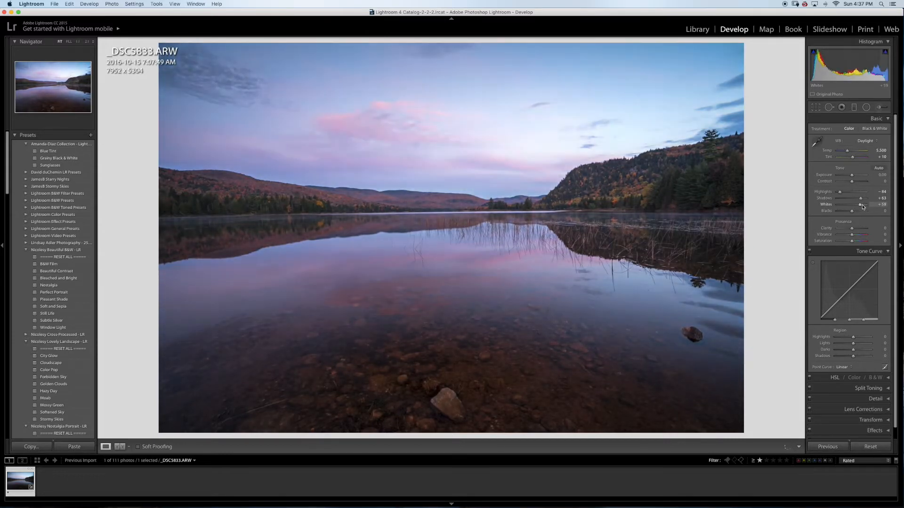
{"action": "left_click_drag", "start_coordinate": [862, 204], "coordinate": [853, 204]}
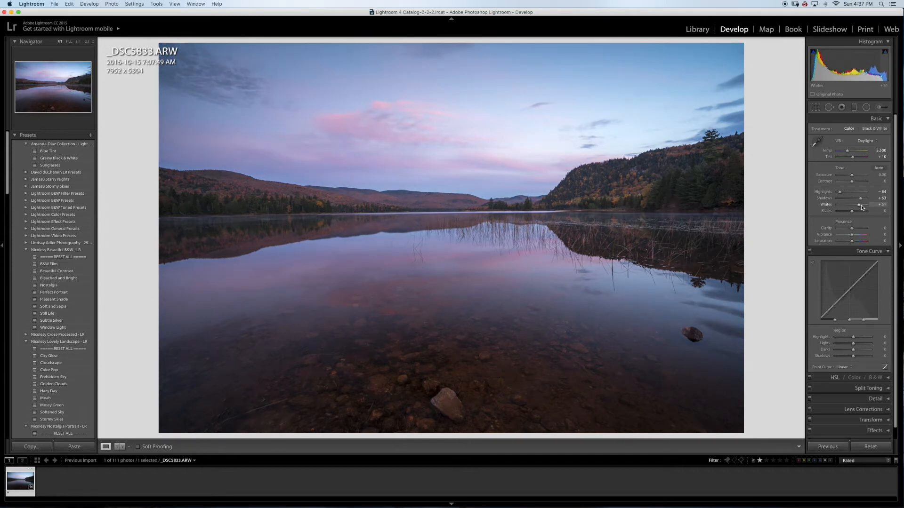
{"action": "left_click_drag", "start_coordinate": [864, 204], "coordinate": [858, 204]}
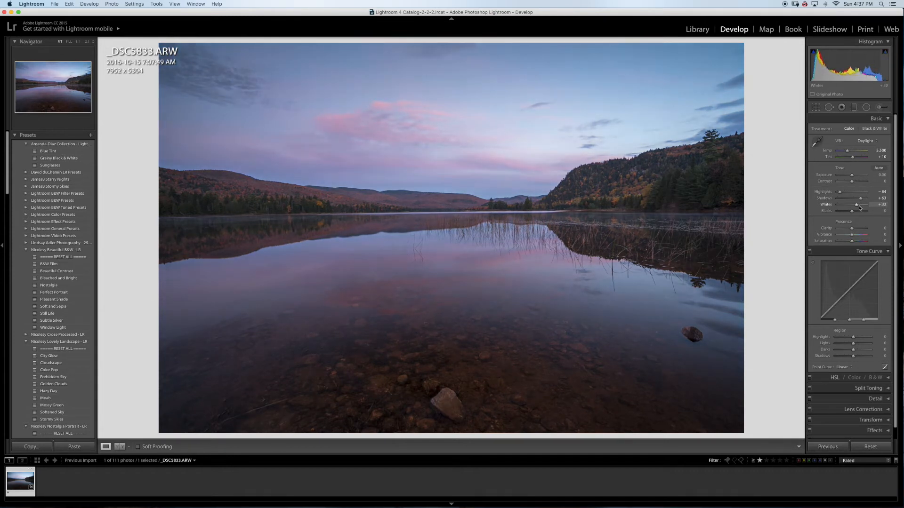
{"action": "left_click_drag", "start_coordinate": [859, 205], "coordinate": [855, 204]}
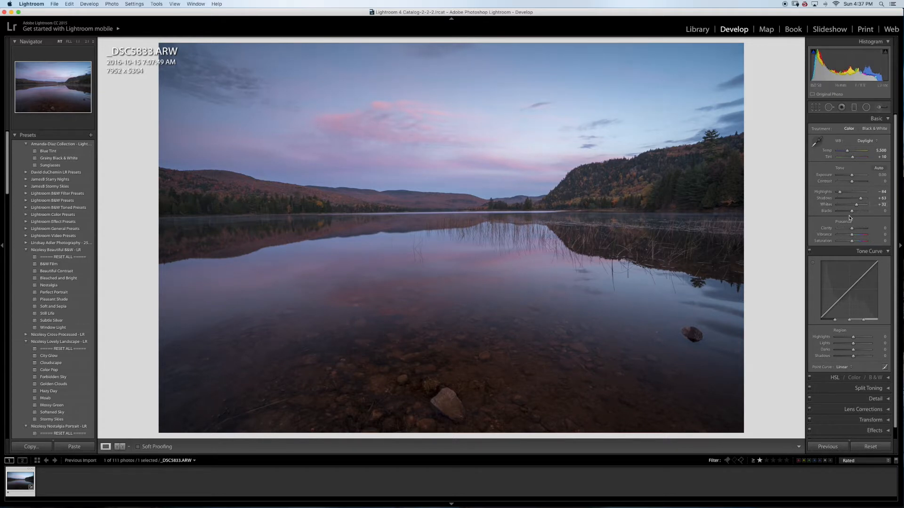
Deepen Blacks slightly with the clipping view, then re-tune Shadows to a moderate lift.
{"action": "left_click_drag", "start_coordinate": [848, 210], "coordinate": [859, 210]}
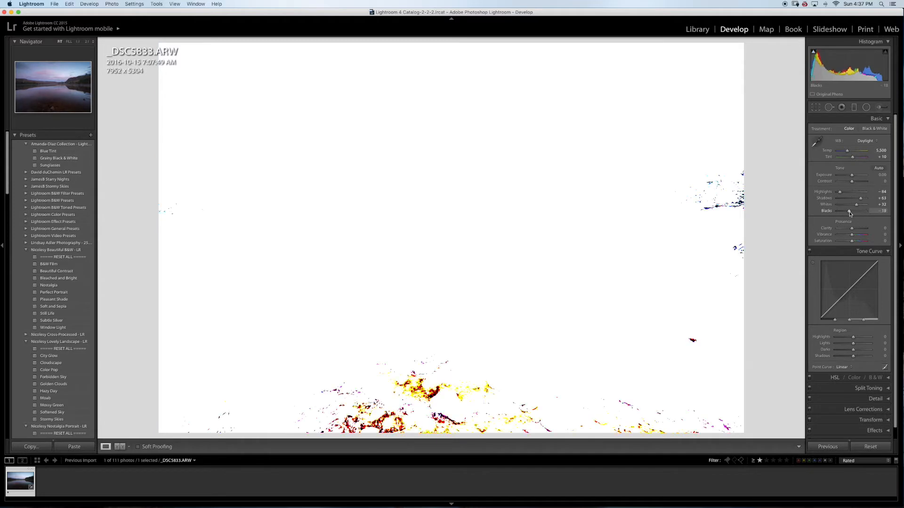
{"action": "left_click_drag", "start_coordinate": [856, 210], "coordinate": [850, 210]}
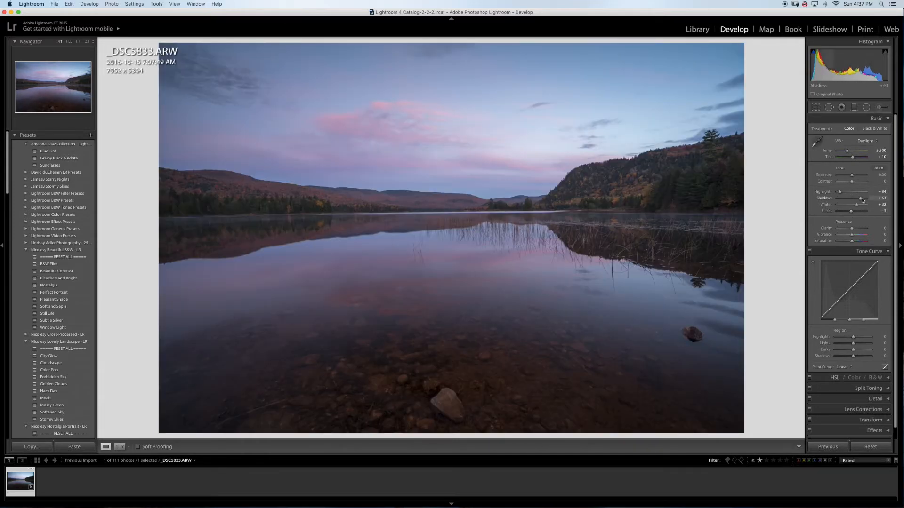
{"action": "left_click_drag", "start_coordinate": [856, 199], "coordinate": [867, 199]}
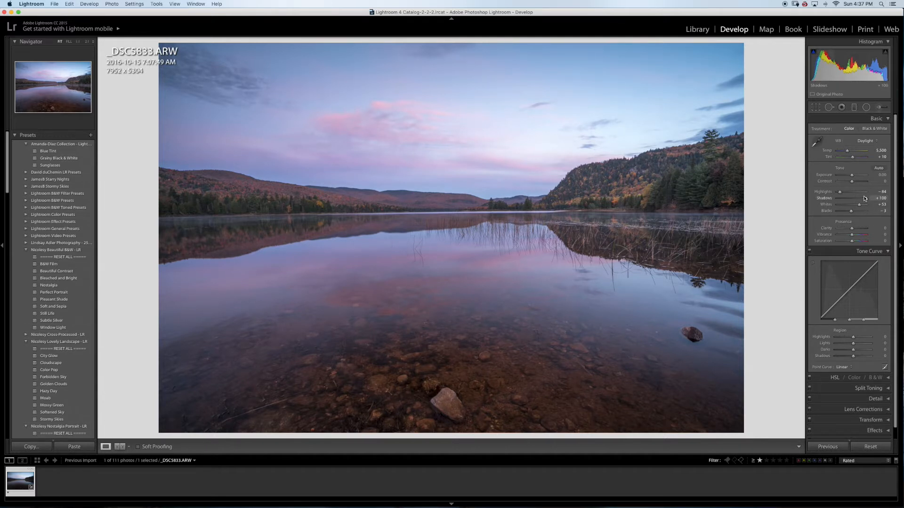
{"action": "left_click_drag", "start_coordinate": [859, 198], "coordinate": [845, 199]}
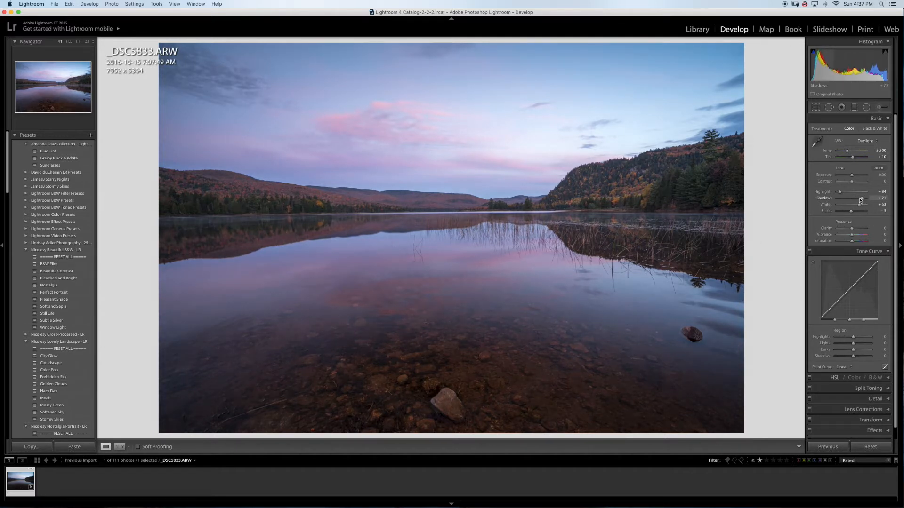
{"action": "left_click_drag", "start_coordinate": [861, 198], "coordinate": [856, 198]}
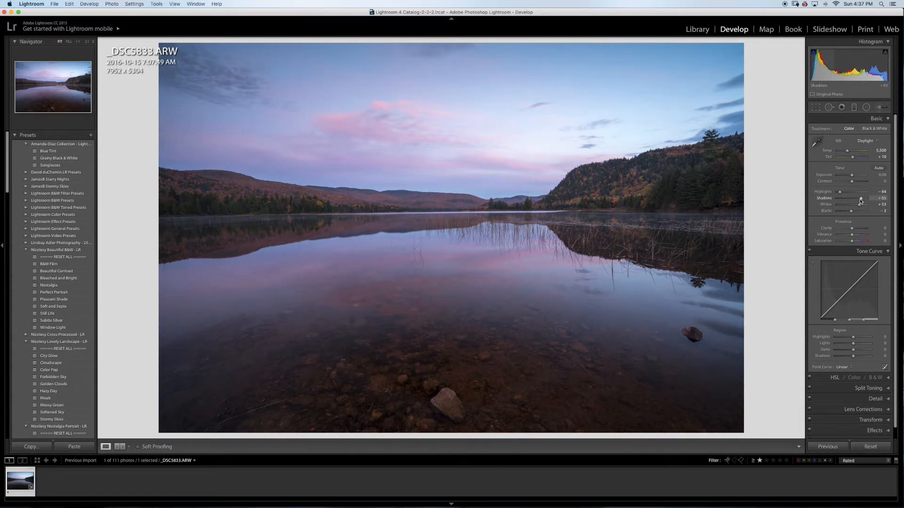
Add a small Vibrance boost to enrich the pink sky colours.
{"action": "left_click_drag", "start_coordinate": [862, 198], "coordinate": [858, 199]}
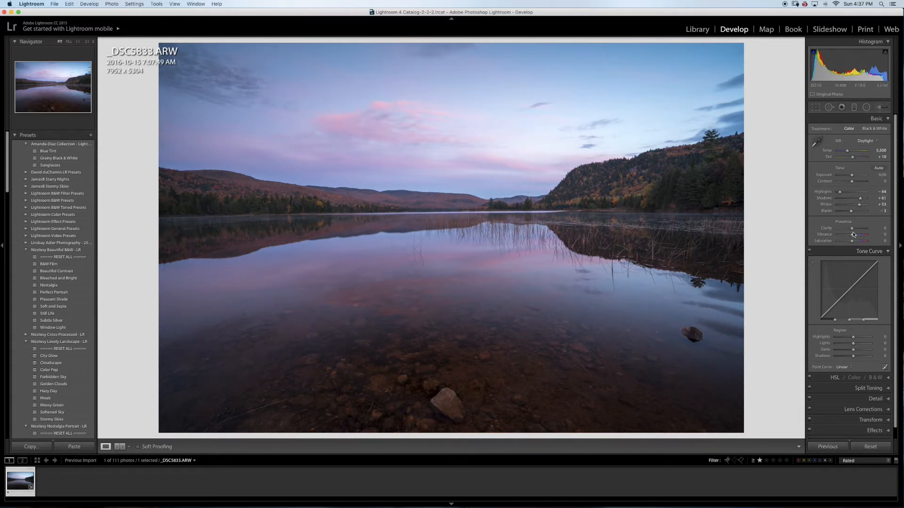
{"action": "left_click_drag", "start_coordinate": [859, 235], "coordinate": [852, 234]}
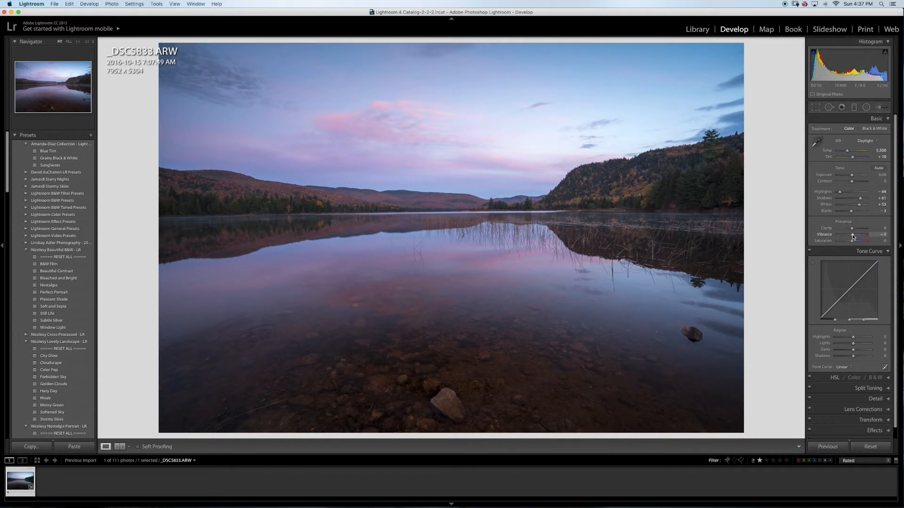
{"action": "left_click_drag", "start_coordinate": [853, 234], "coordinate": [853, 234]}
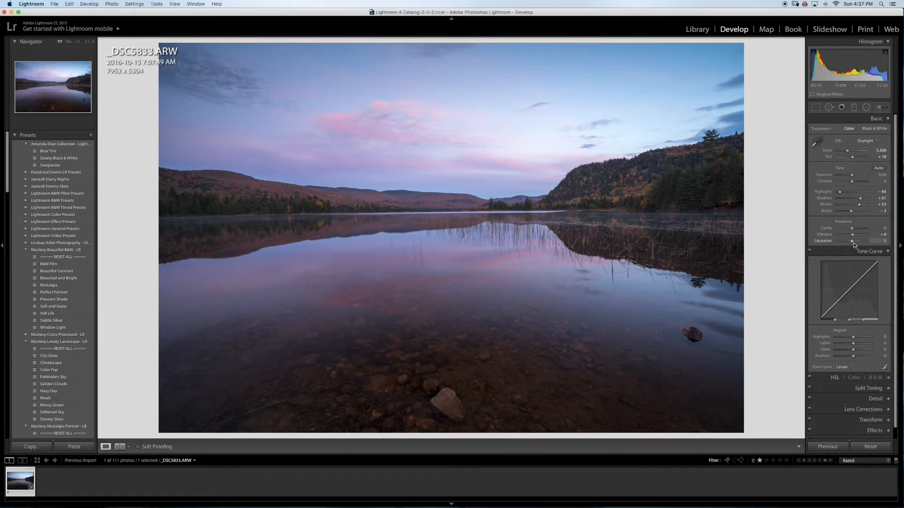
Collapse Tone Curve, glance at Detail, and expand the Lens Corrections panel.
{"action": "left_click", "coordinate": [869, 251]}
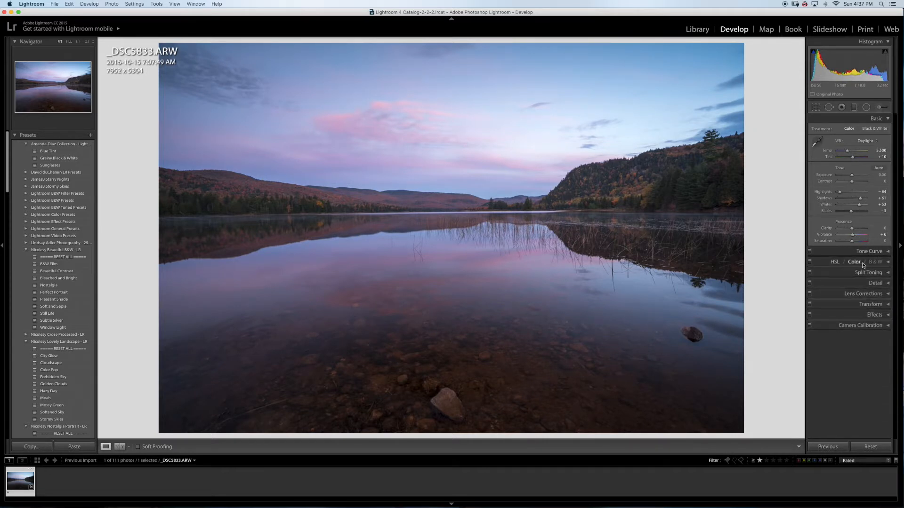
{"action": "left_click", "coordinate": [875, 283]}
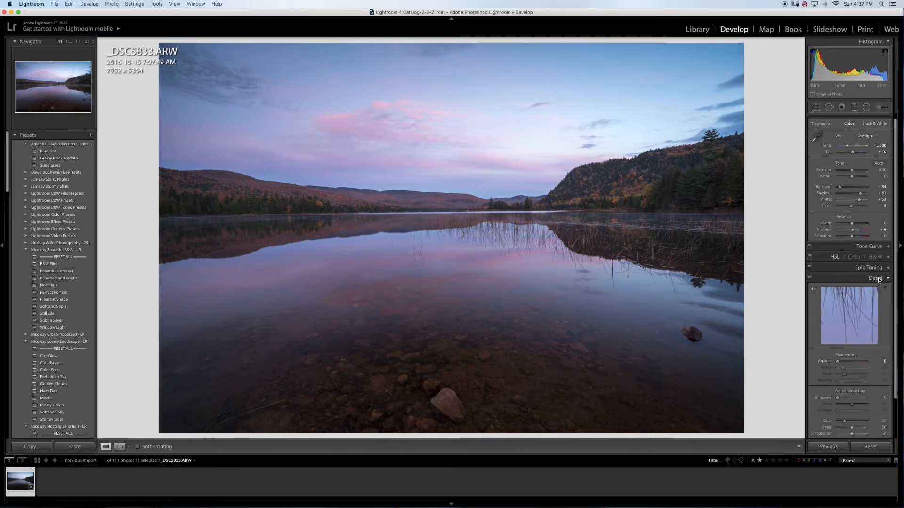
{"action": "left_click", "coordinate": [876, 278]}
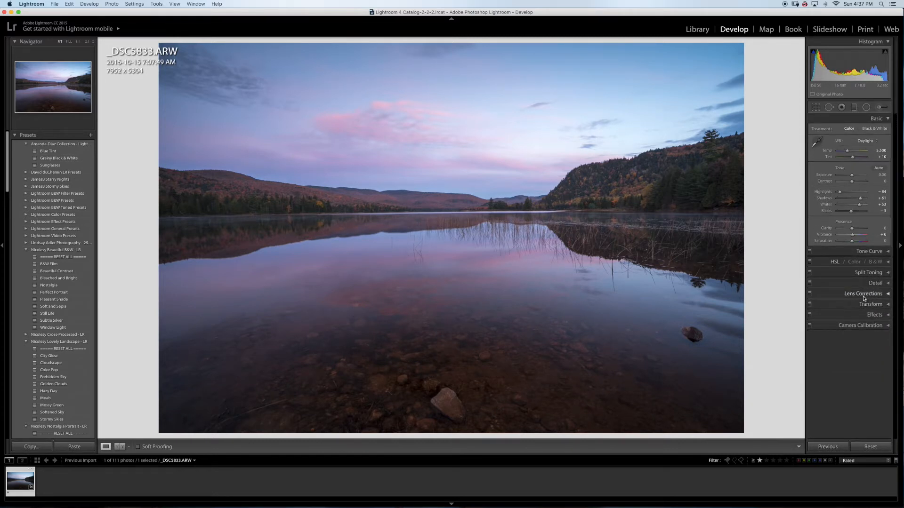
{"action": "left_click", "coordinate": [863, 294]}
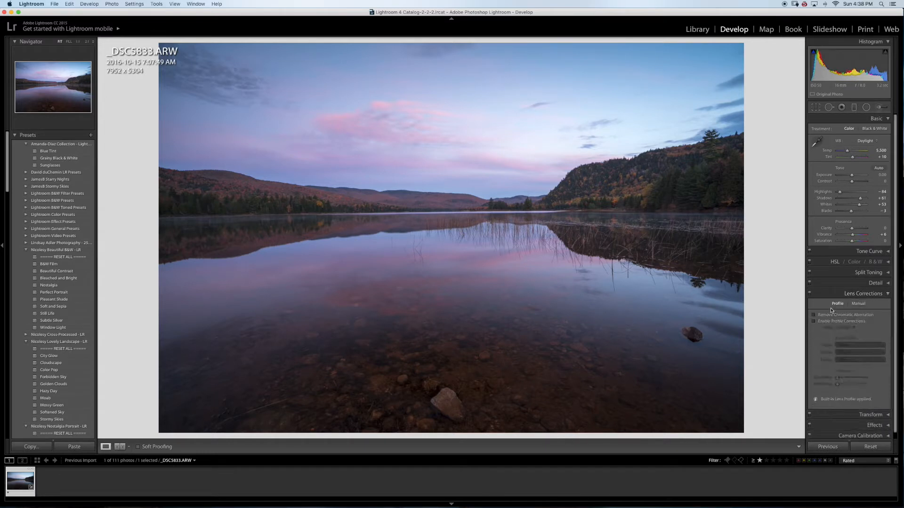
Enable Remove Chromatic Aberration and the Sony lens profile correction.
{"action": "left_click", "coordinate": [816, 314]}
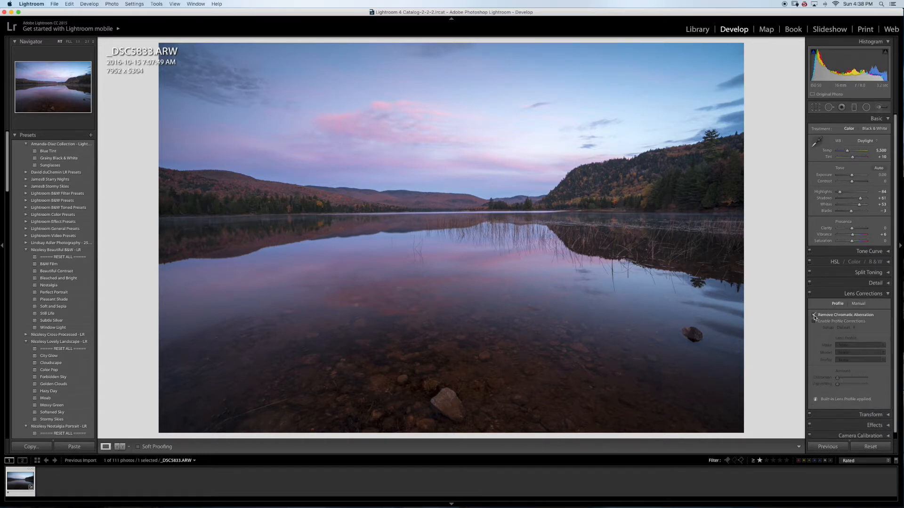
{"action": "left_click", "coordinate": [815, 314]}
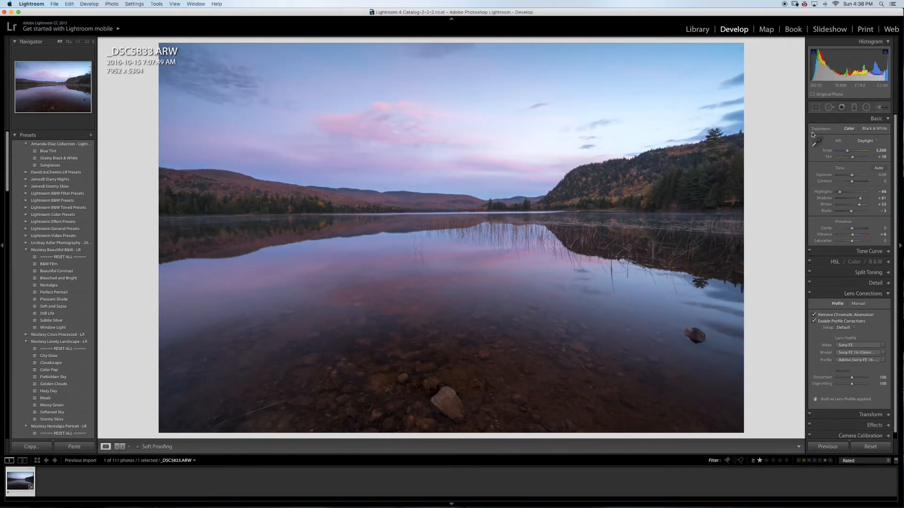
{"action": "left_click", "coordinate": [816, 108]}
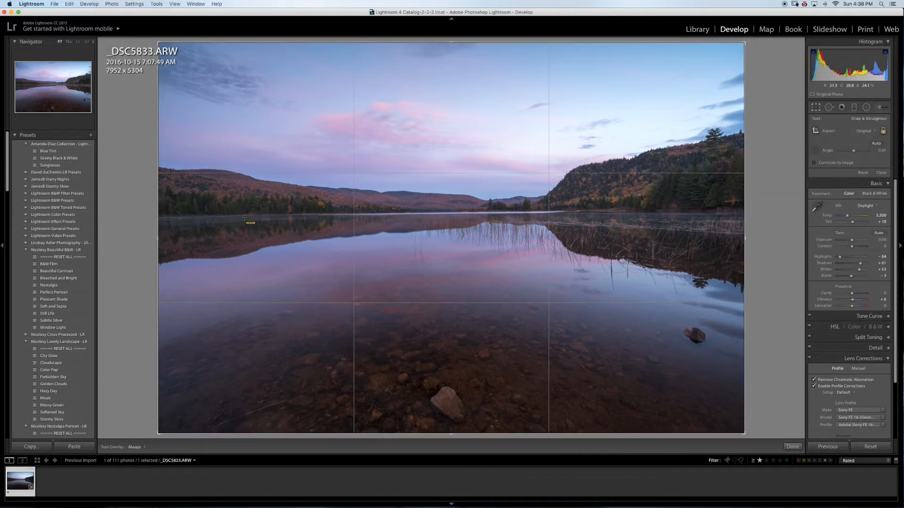
Straighten the photo along the far shoreline and commit the crop.
{"action": "left_click_drag", "start_coordinate": [236, 214], "coordinate": [363, 204]}
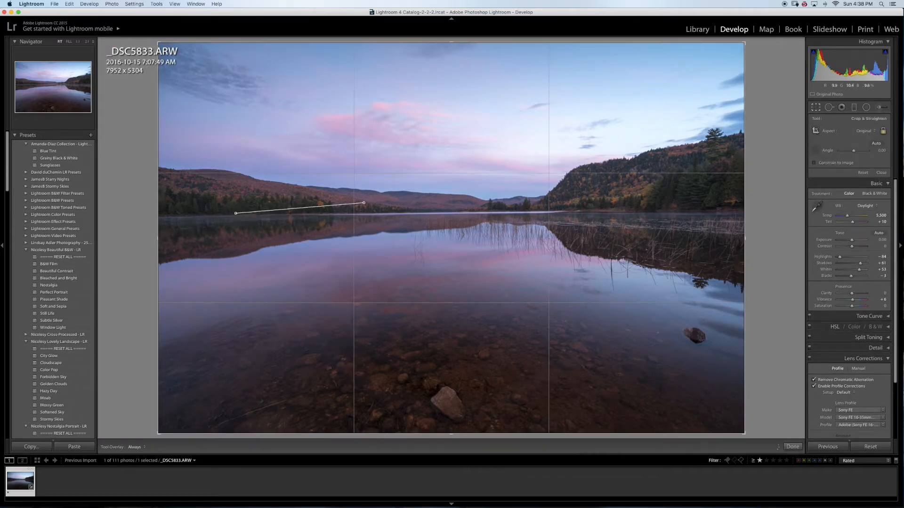
{"action": "left_click_drag", "start_coordinate": [364, 204], "coordinate": [658, 211]}
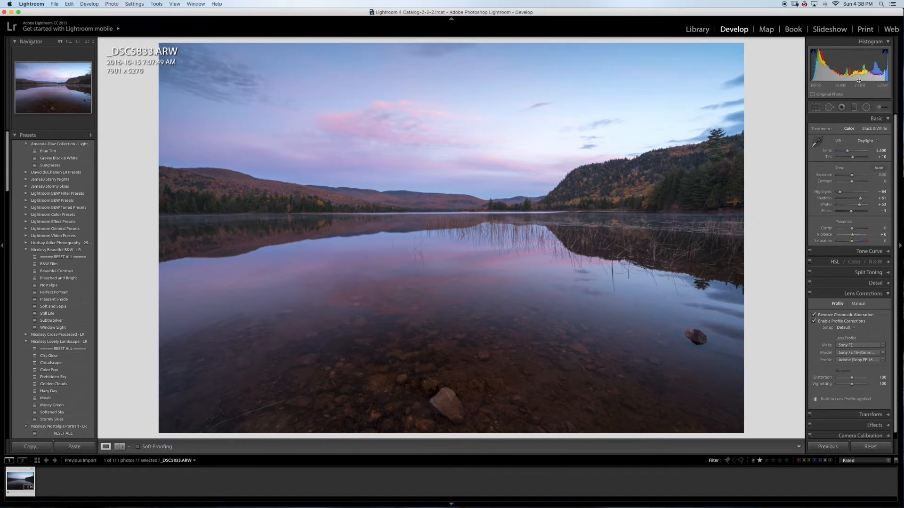
{"action": "left_click", "coordinate": [855, 107]}
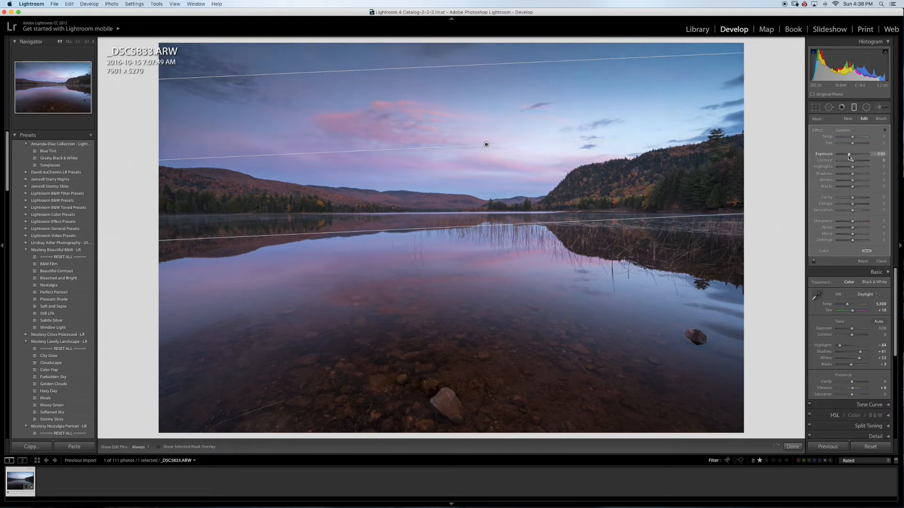
Lower the graduated filter's Exposure slightly and shift the gradient lower toward the horizon.
{"action": "left_click_drag", "start_coordinate": [856, 161], "coordinate": [858, 160]}
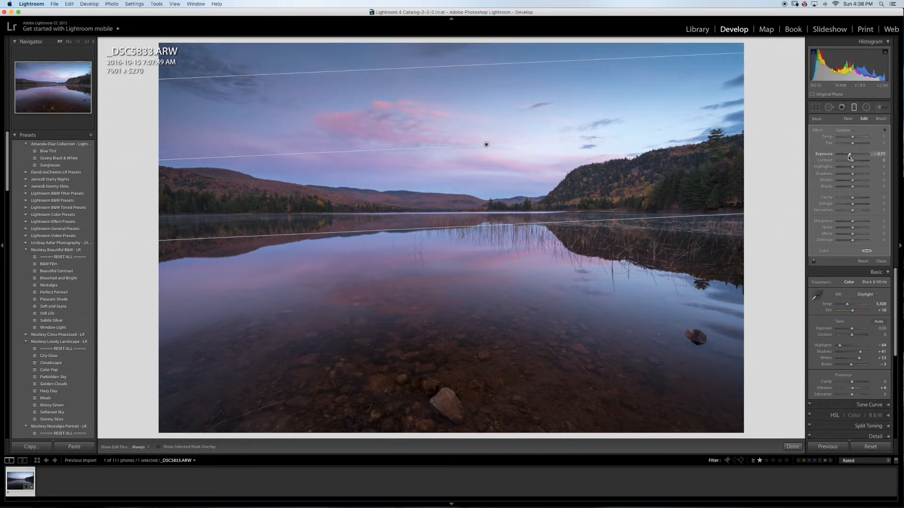
{"action": "left_click_drag", "start_coordinate": [859, 153], "coordinate": [865, 153]}
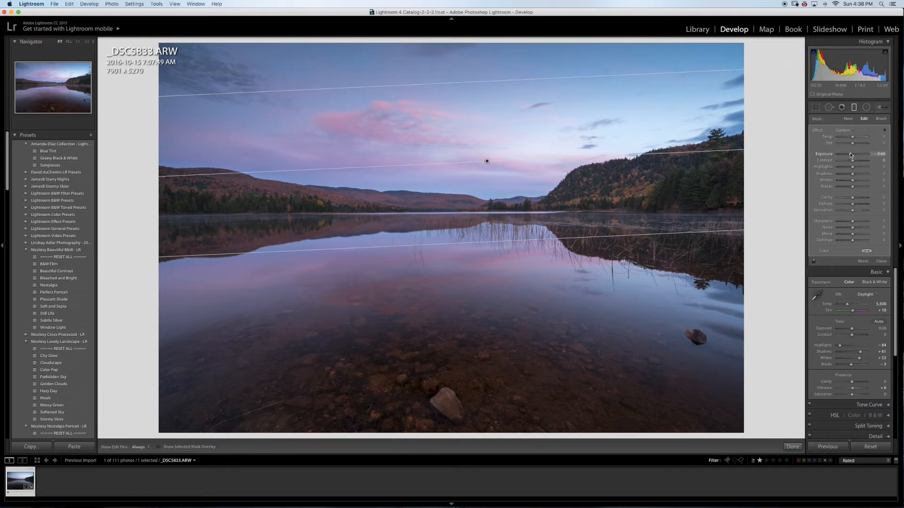
{"action": "left_click_drag", "start_coordinate": [856, 153], "coordinate": [847, 154]}
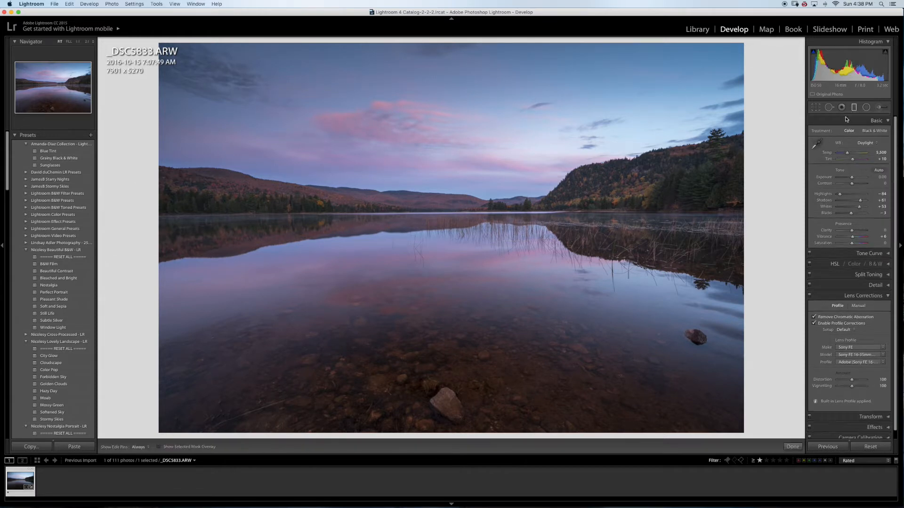
{"action": "left_click", "coordinate": [854, 107]}
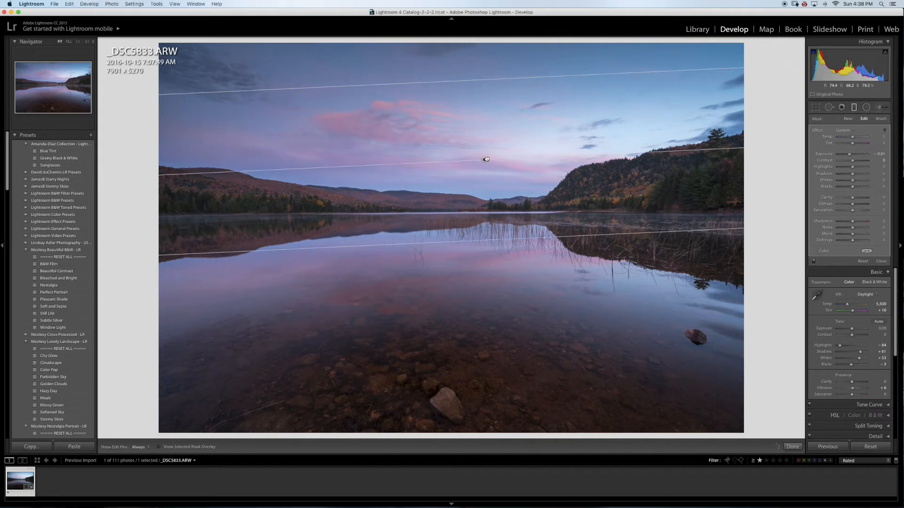